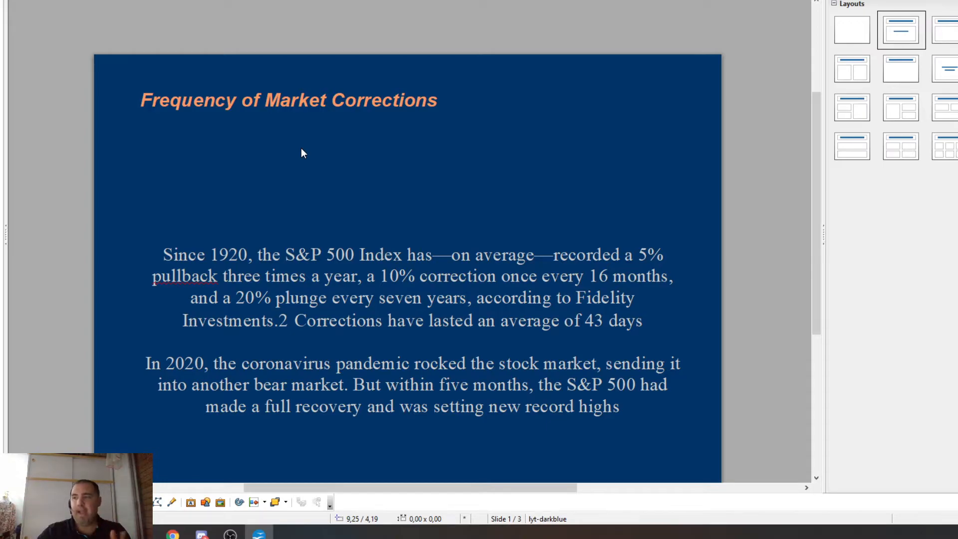
{"action": "mouse_move", "coordinate": [104, 126]}
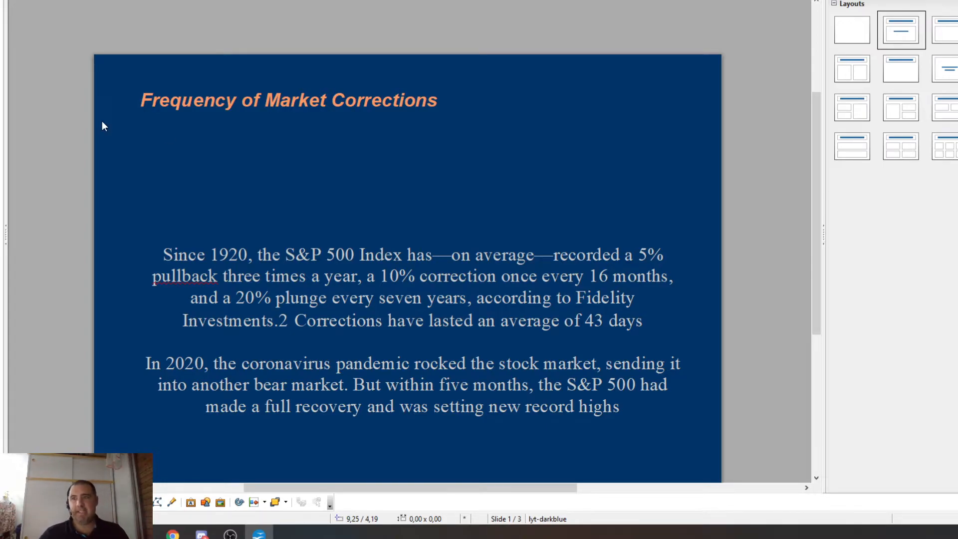